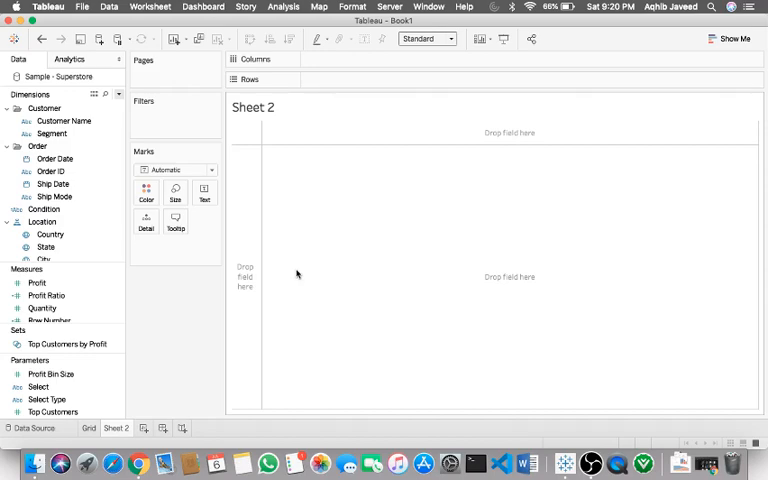
mouse_move(236, 168)
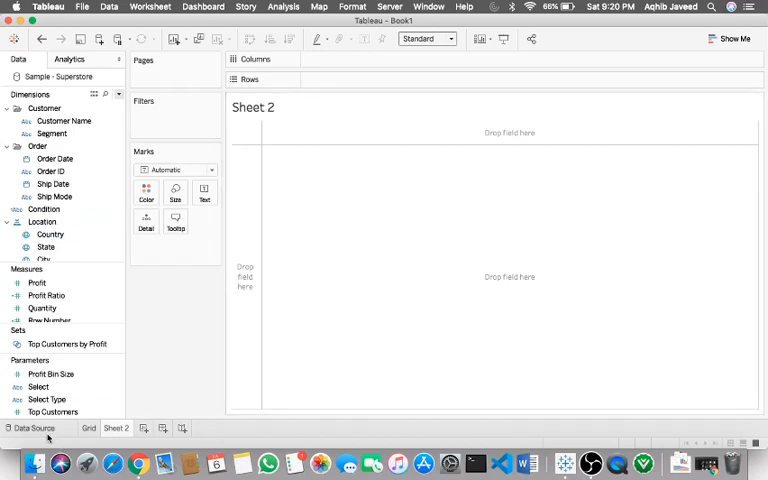
Build a bar chart with Sub-Category on Columns and Sales on Rows.
left_click(36, 284)
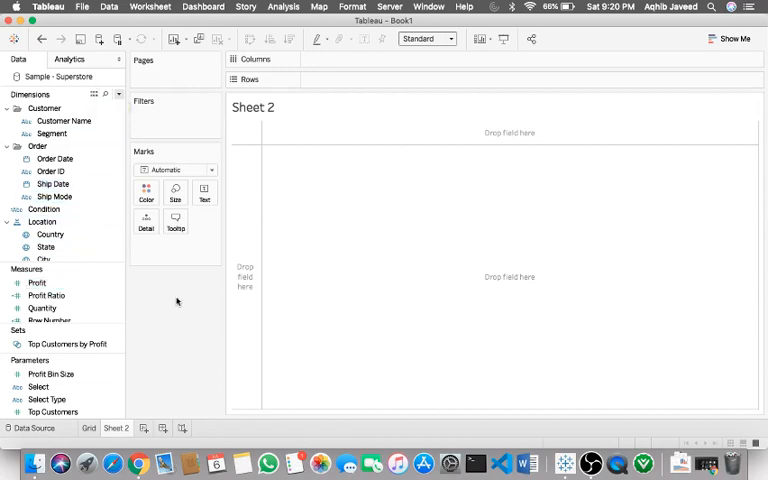
left_click(68, 344)
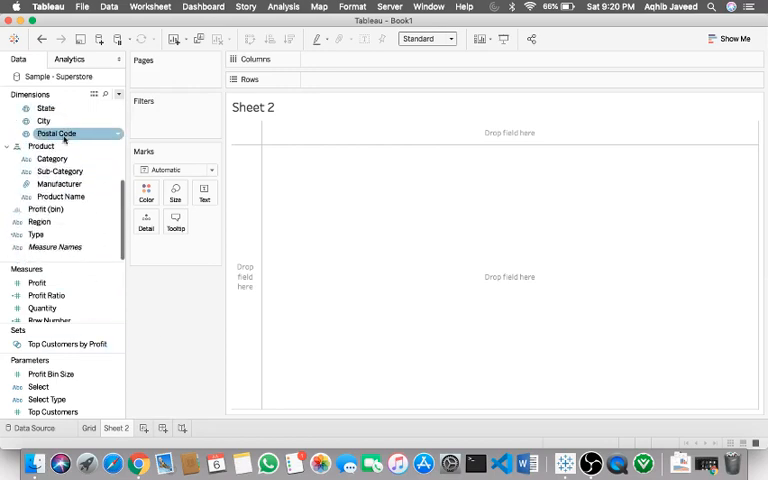
left_click_drag(60, 172, 340, 80)
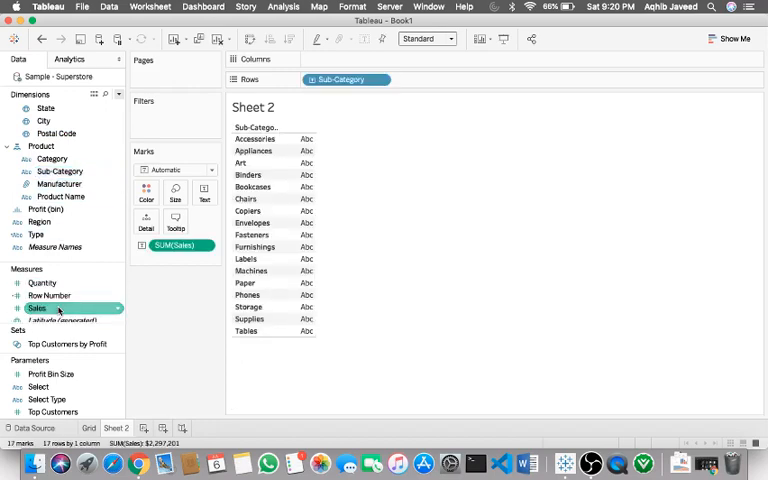
left_click_drag(36, 308, 290, 96)
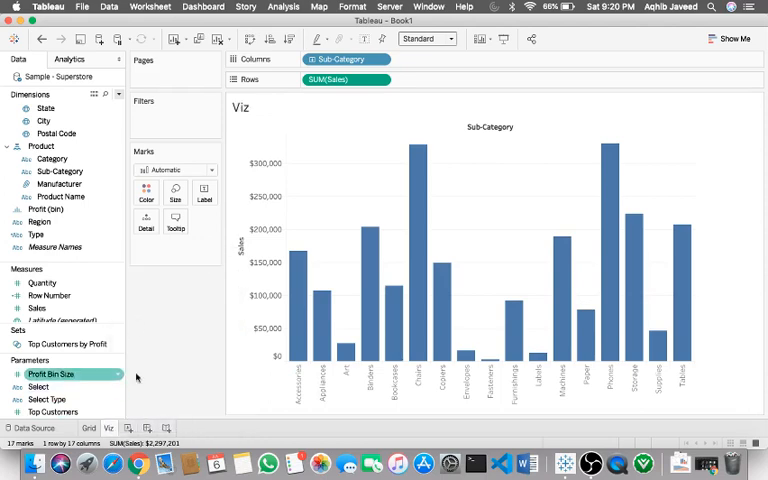
Remove the Condition filter from the Grid sheet so every product row is listed.
left_click(88, 428)
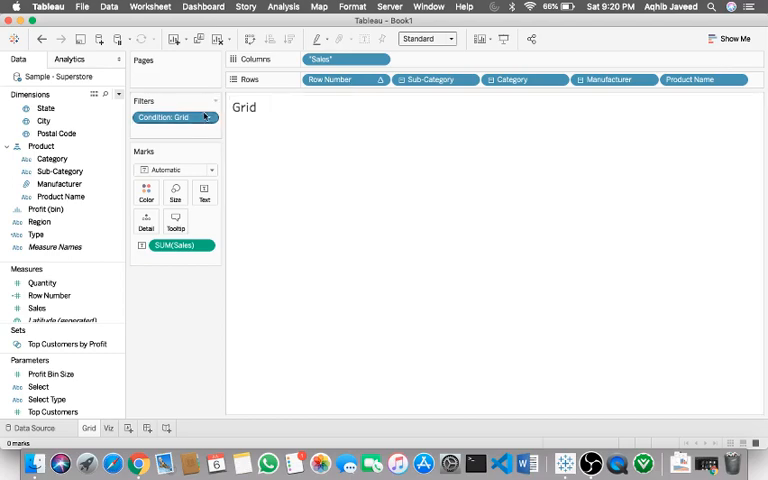
right_click(170, 116)
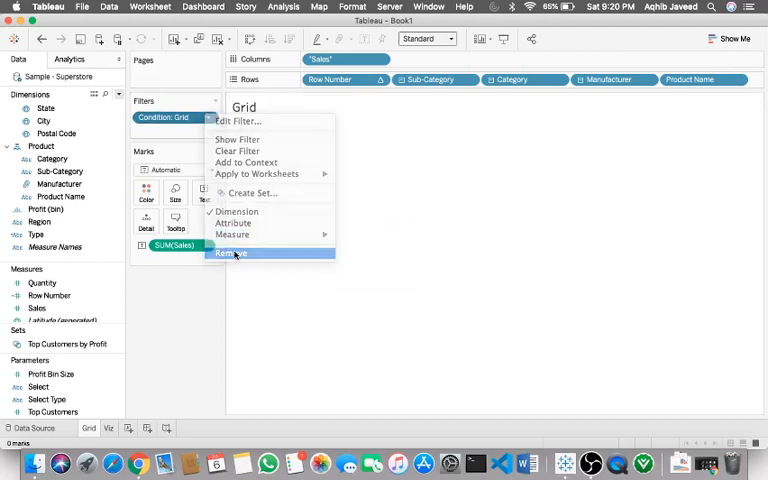
left_click(230, 252)
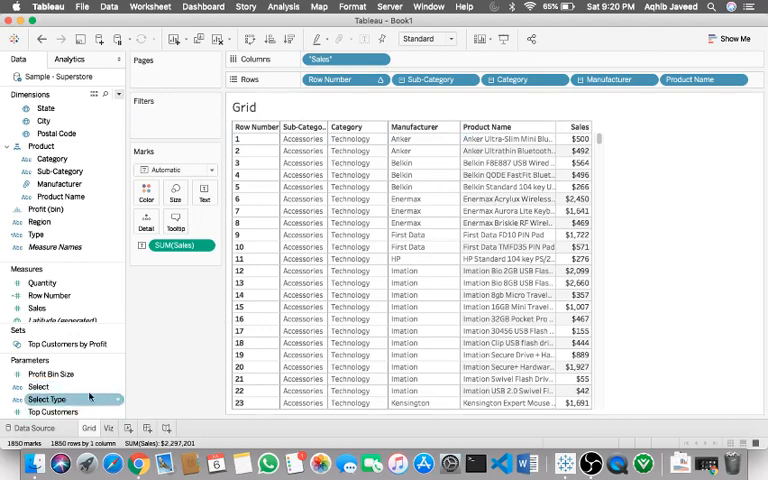
Choose an option from a parameter's context menu in the Data pane.
right_click(52, 398)
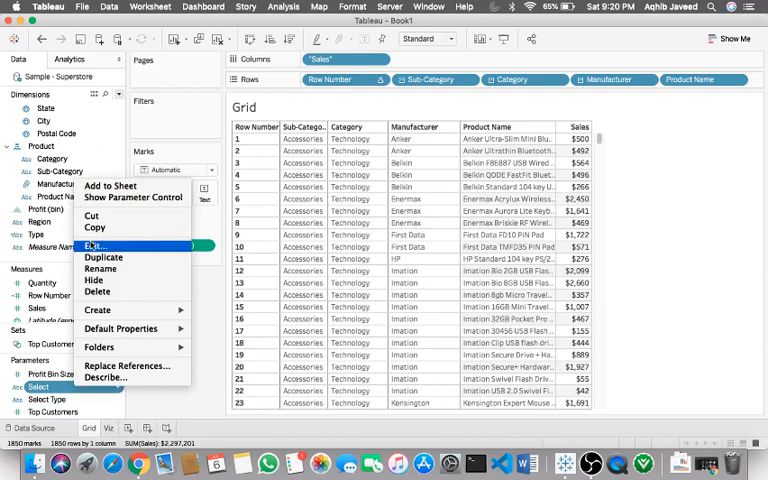
left_click(92, 244)
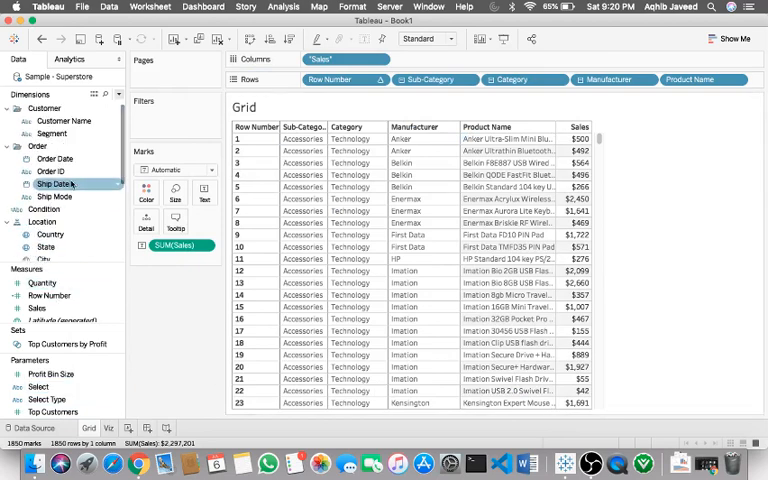
Edit Condition to a CASE on [Select] returning Graph or Grid and save it.
right_click(44, 208)
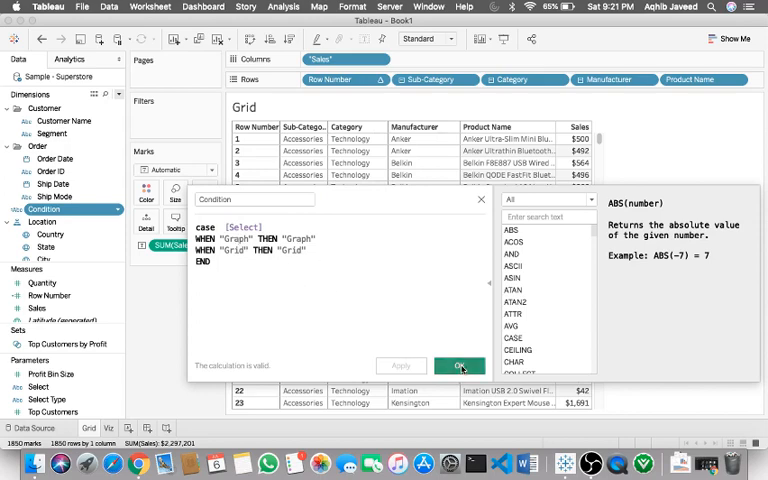
left_click(460, 364)
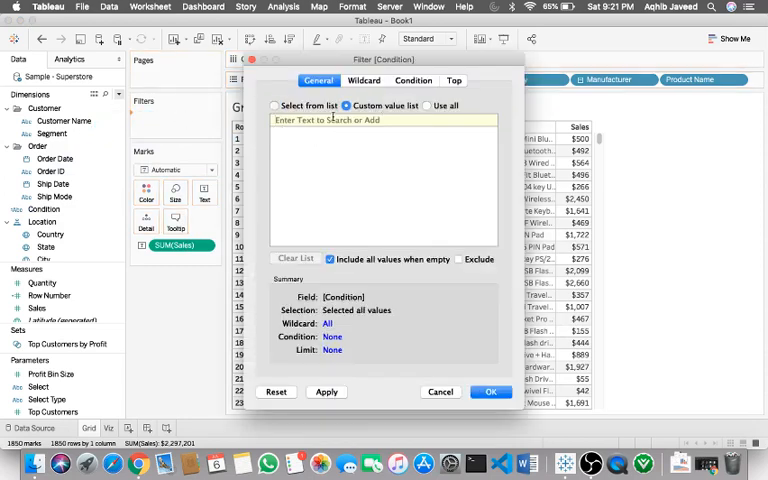
Add Grid as the custom value for the Grid sheet's Condition filter.
type("Grid")
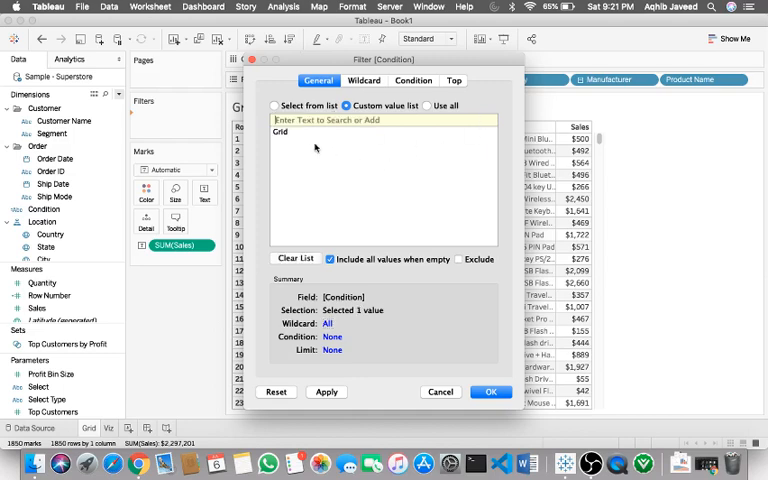
mouse_move(478, 412)
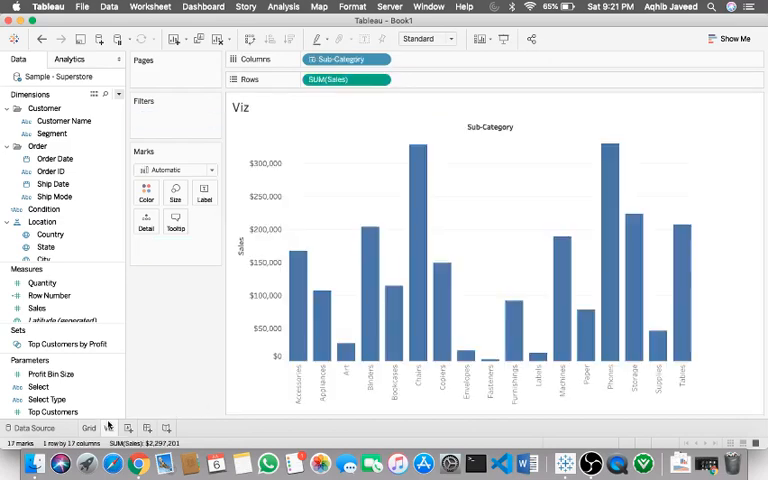
Filter the Viz sheet on Condition with a custom value list holding only Graph.
left_click(42, 220)
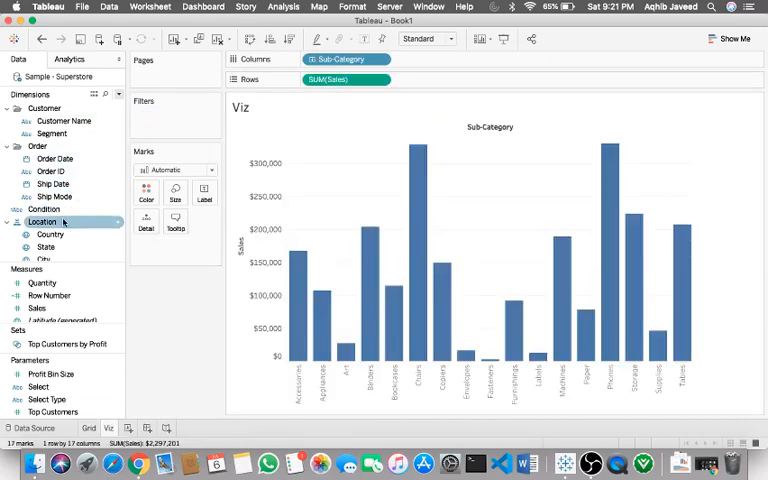
left_click(44, 208)
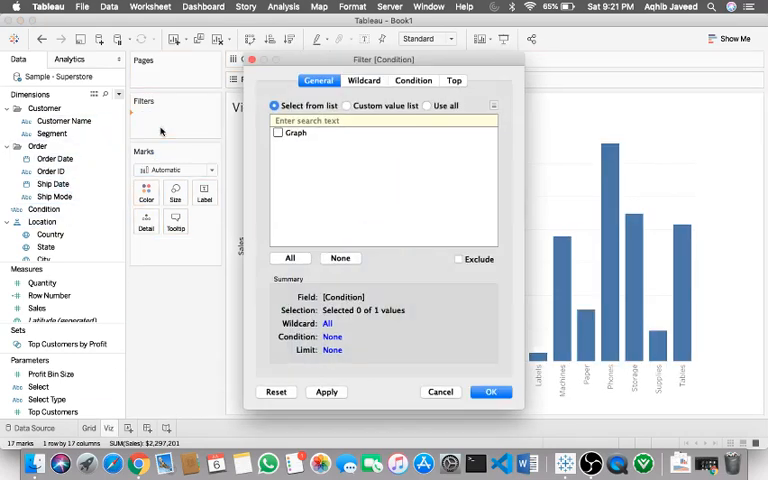
left_click(348, 104)
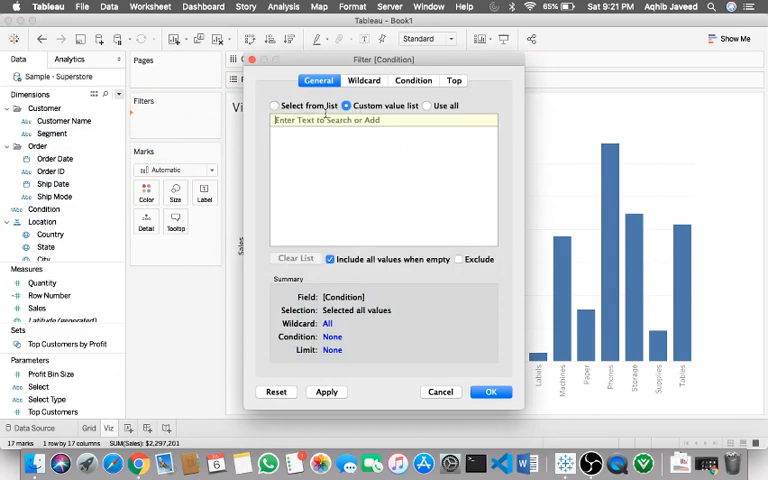
type("Graph")
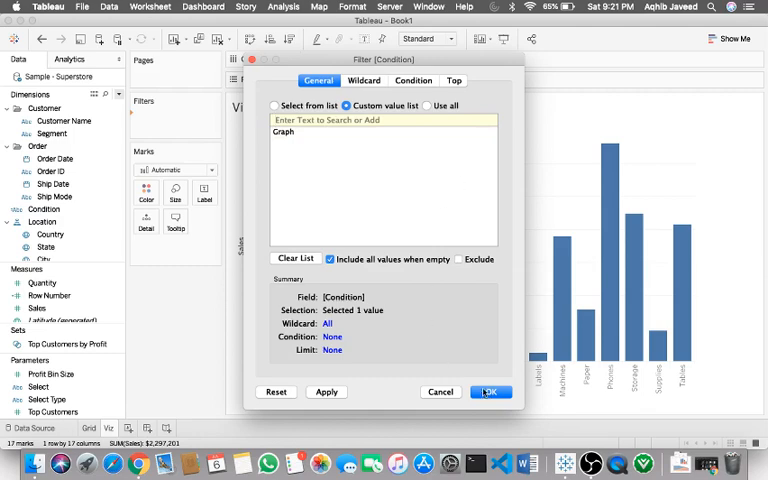
left_click(488, 392)
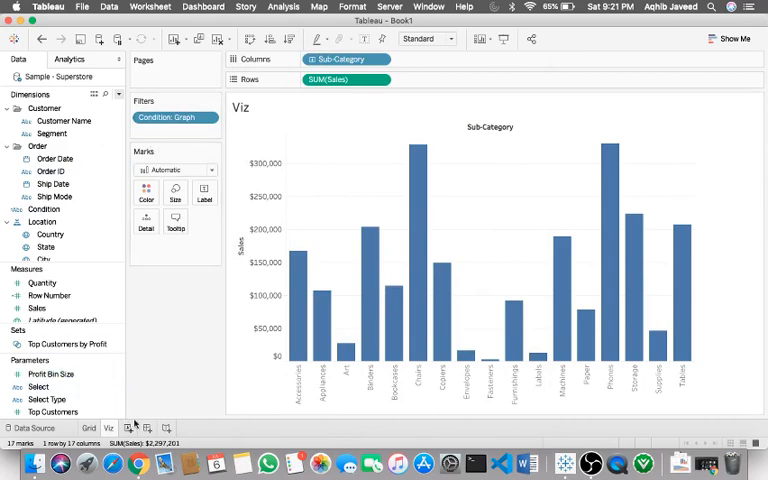
Create a dashboard with a size-16, centred text title reading Sales Analysis.
left_click(128, 428)
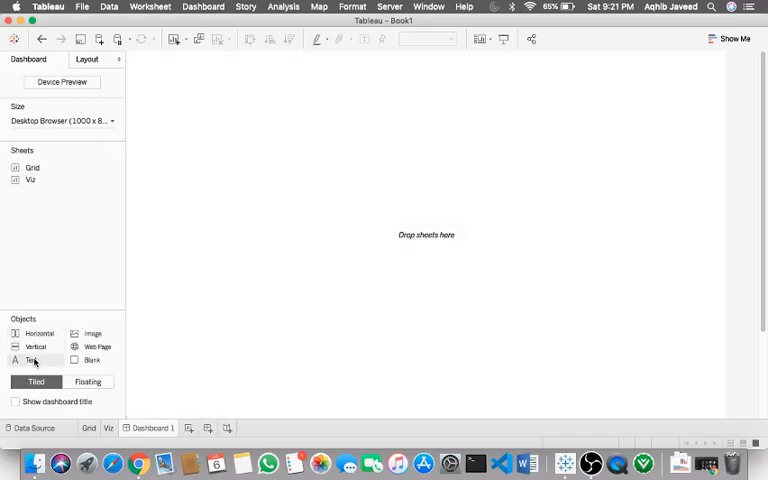
type("Sales Analysis")
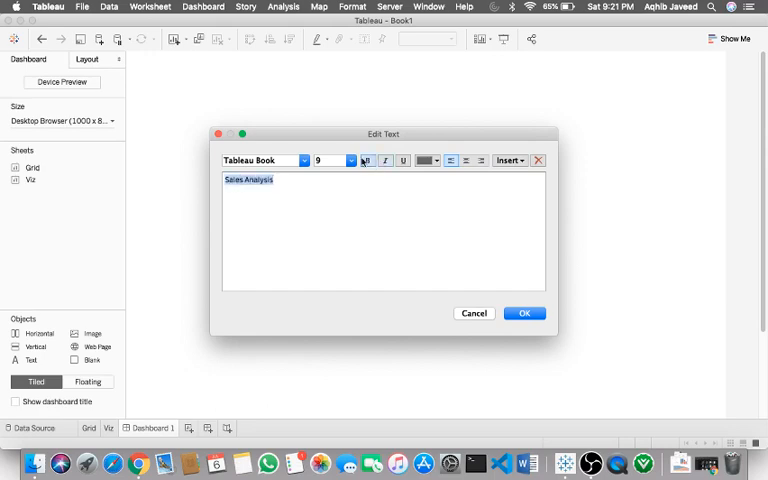
left_click(320, 160)
type("16")
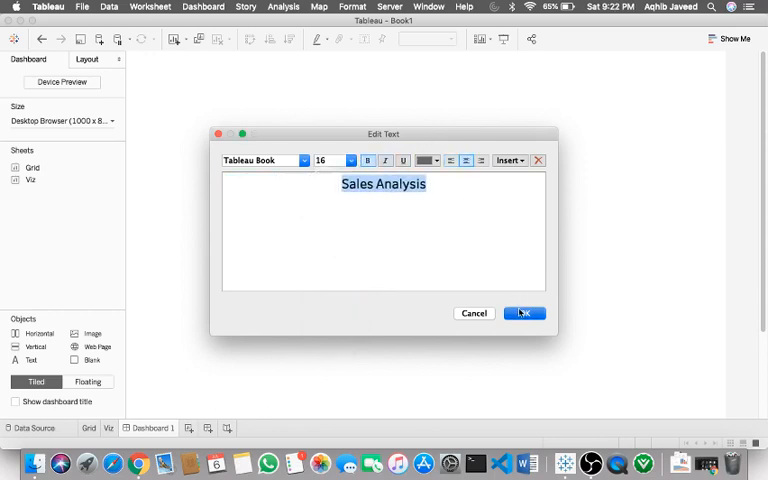
left_click(524, 312)
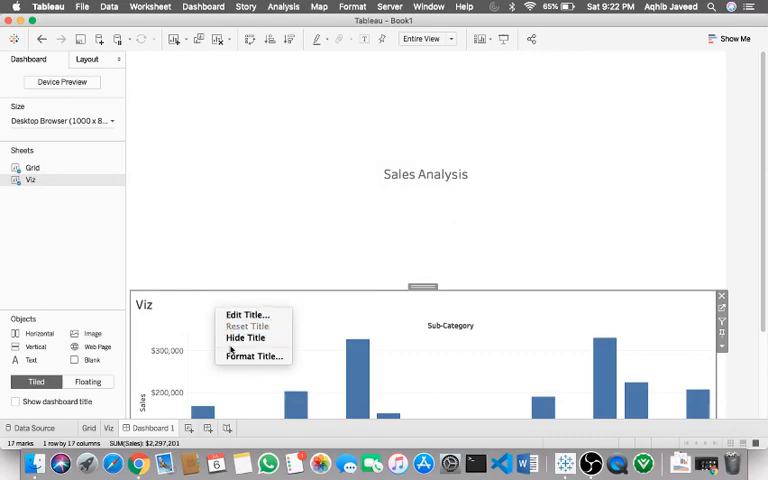
mouse_move(264, 332)
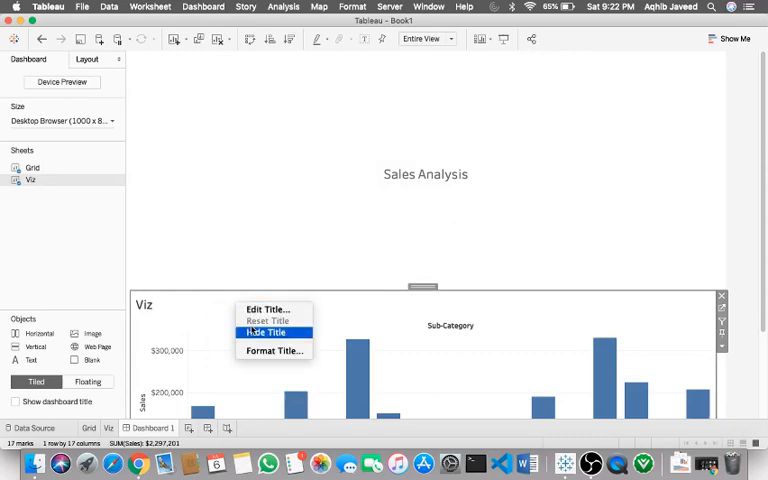
Hide the Viz sheet's own title on the dashboard.
left_click(266, 332)
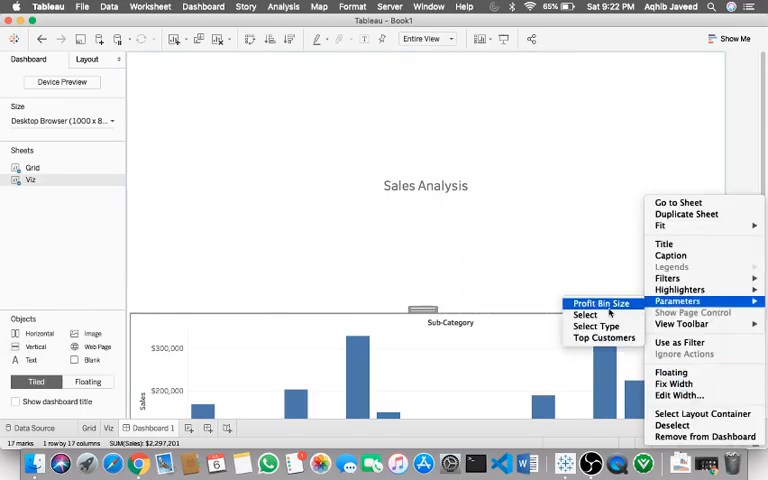
Show the Select parameter control on the dashboard via Parameters > Select.
left_click(600, 304)
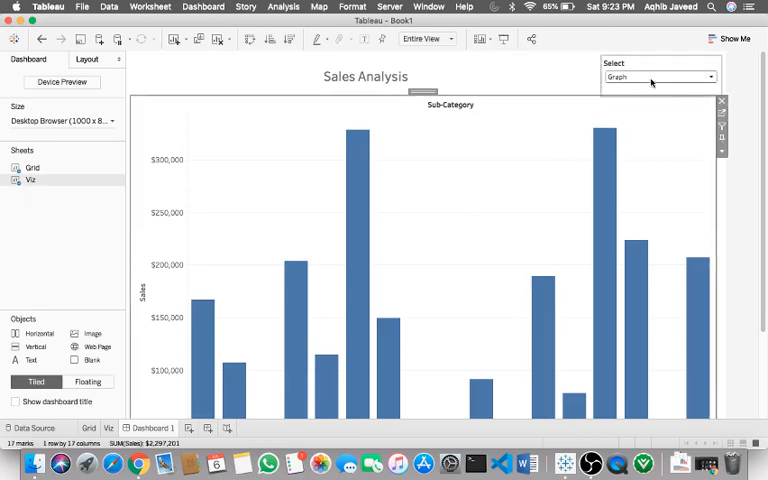
Switch Select to Grid to show the table, then reopen it to return to Graph.
left_click(660, 76)
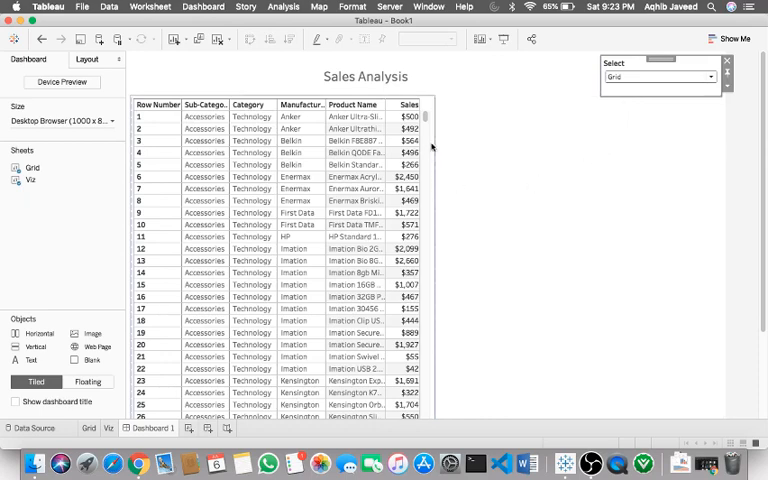
left_click(428, 38)
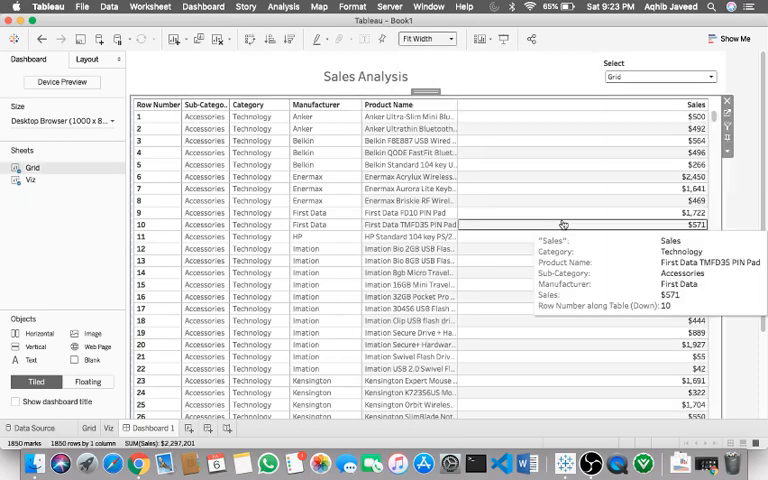
mouse_move(456, 188)
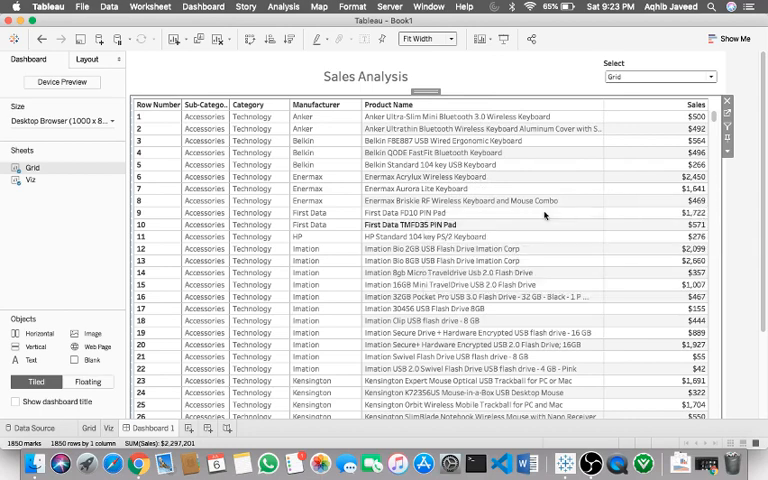
left_click(658, 76)
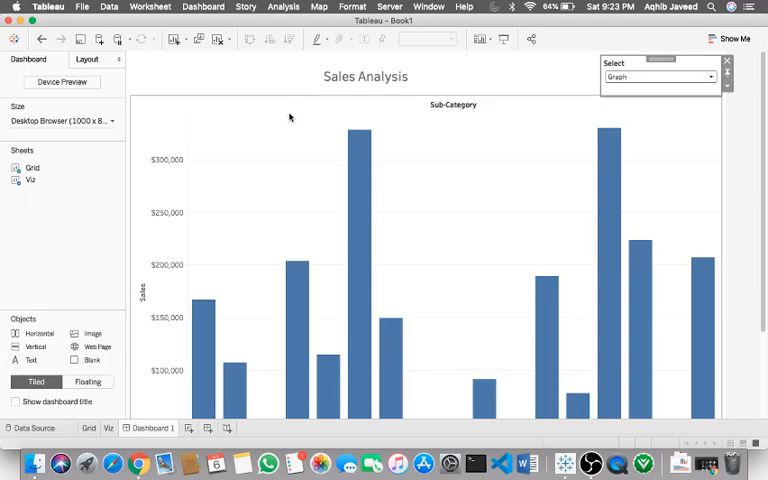
mouse_move(338, 156)
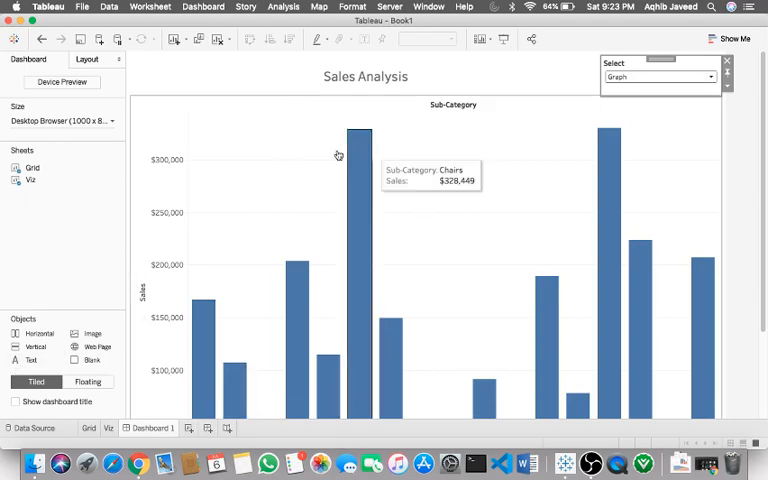